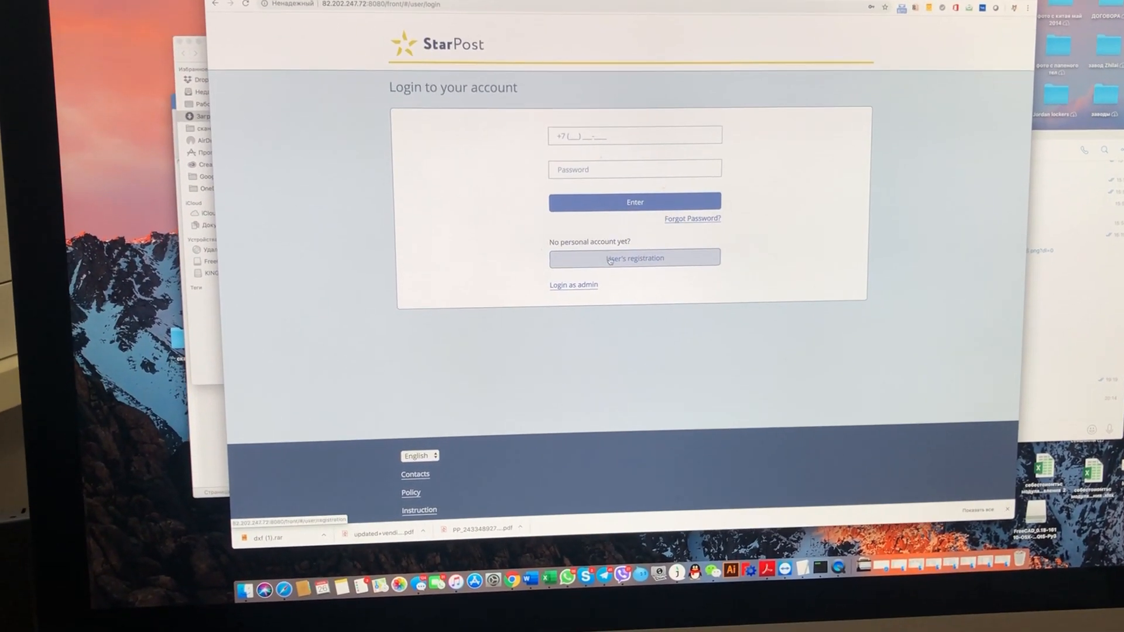
- Fill the StarPost login form with the account phone number and password
left_click(634, 258)
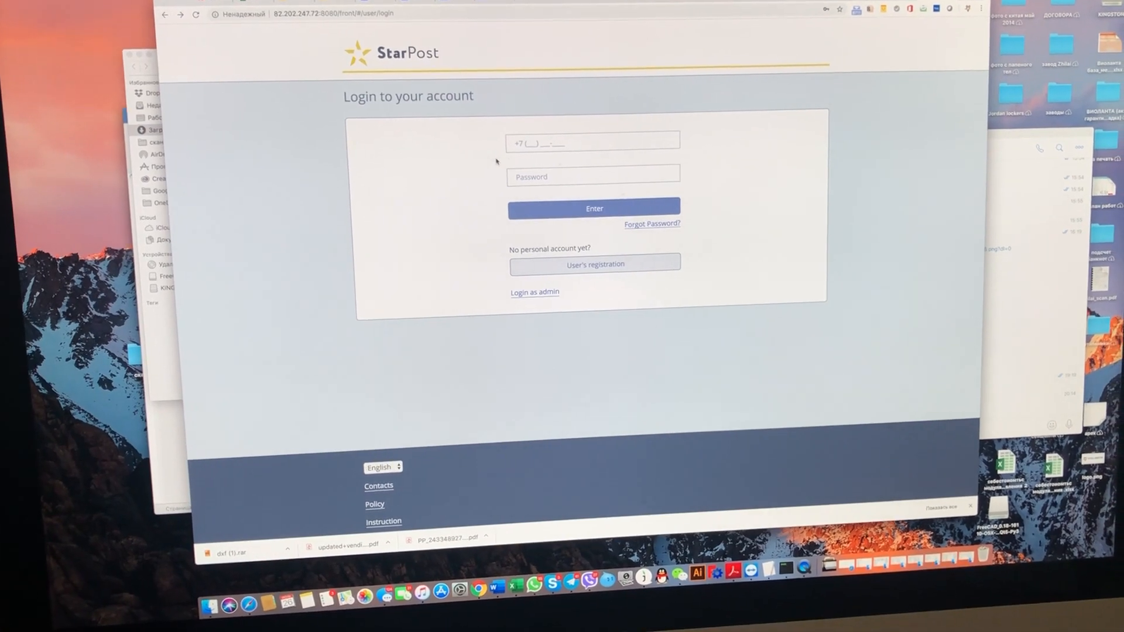
left_click(592, 141)
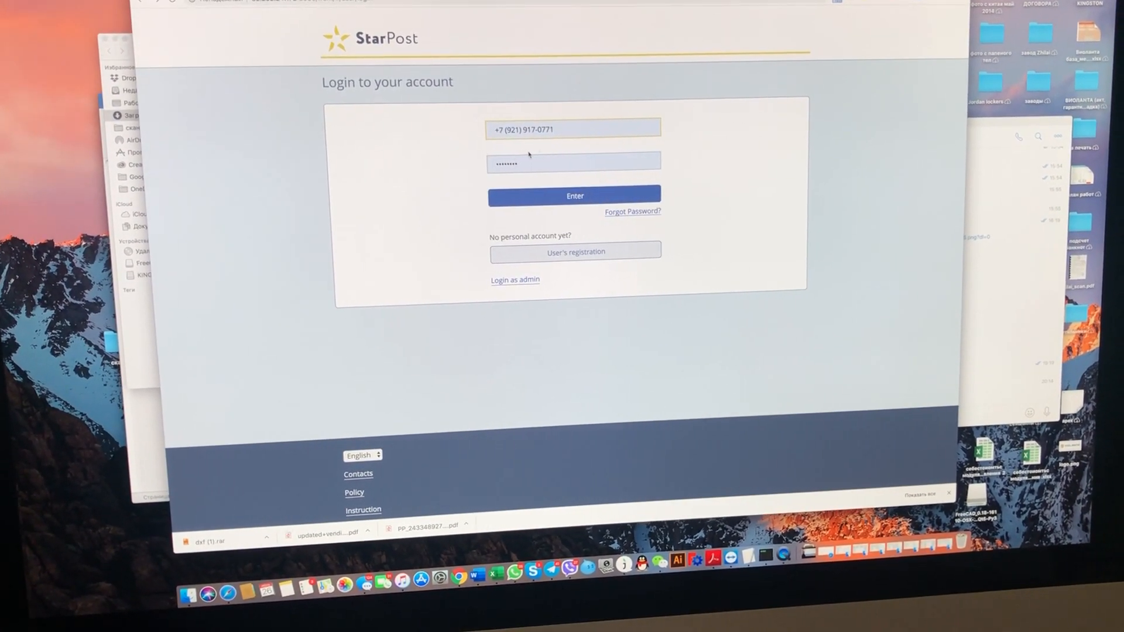
- Sign in and reach the kiosk rental page listing Kiosk name №1 on Khimikov street
left_click(574, 196)
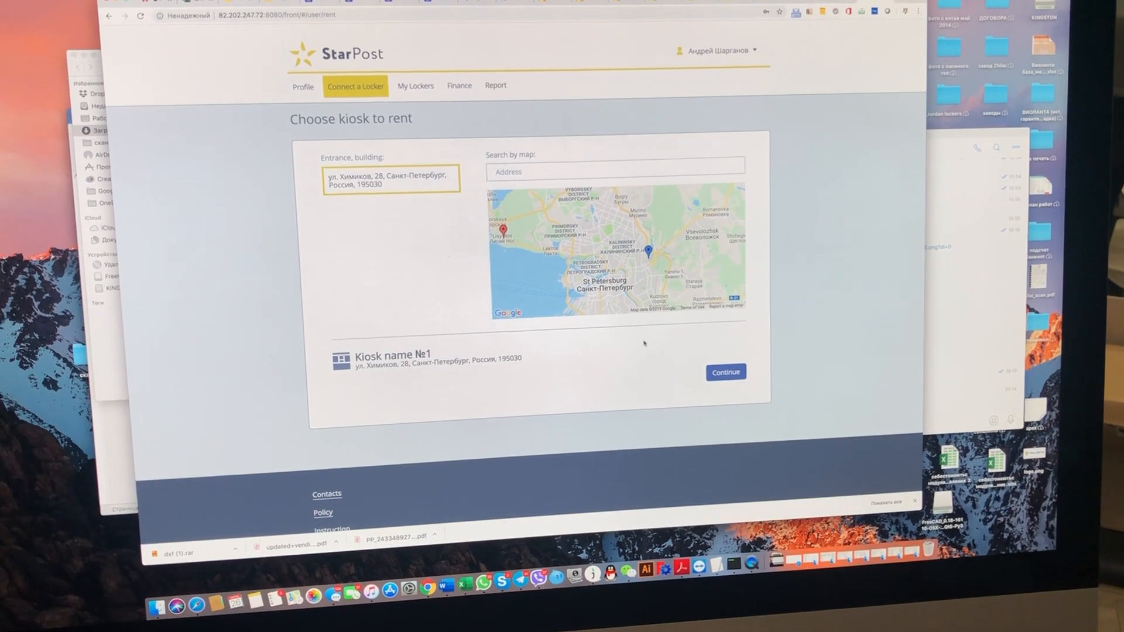
- Continue with the chosen kiosk to view the seven rented lockers on My Lockers
left_click(725, 373)
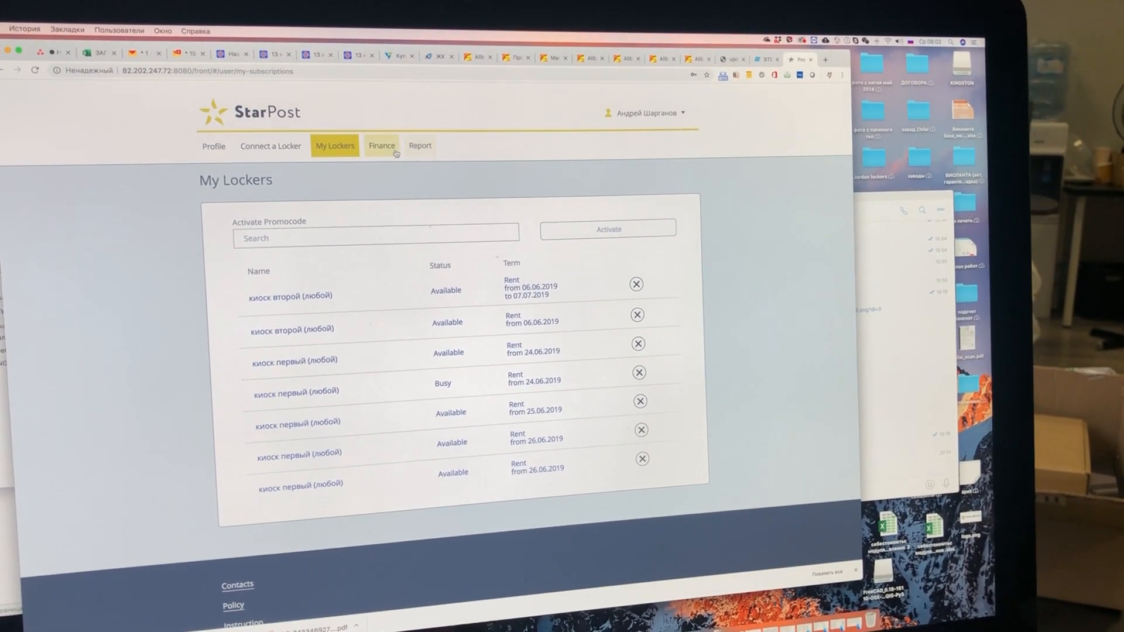
- Open the Finance page to see the 750,00 RUB balance and payment history
left_click(382, 145)
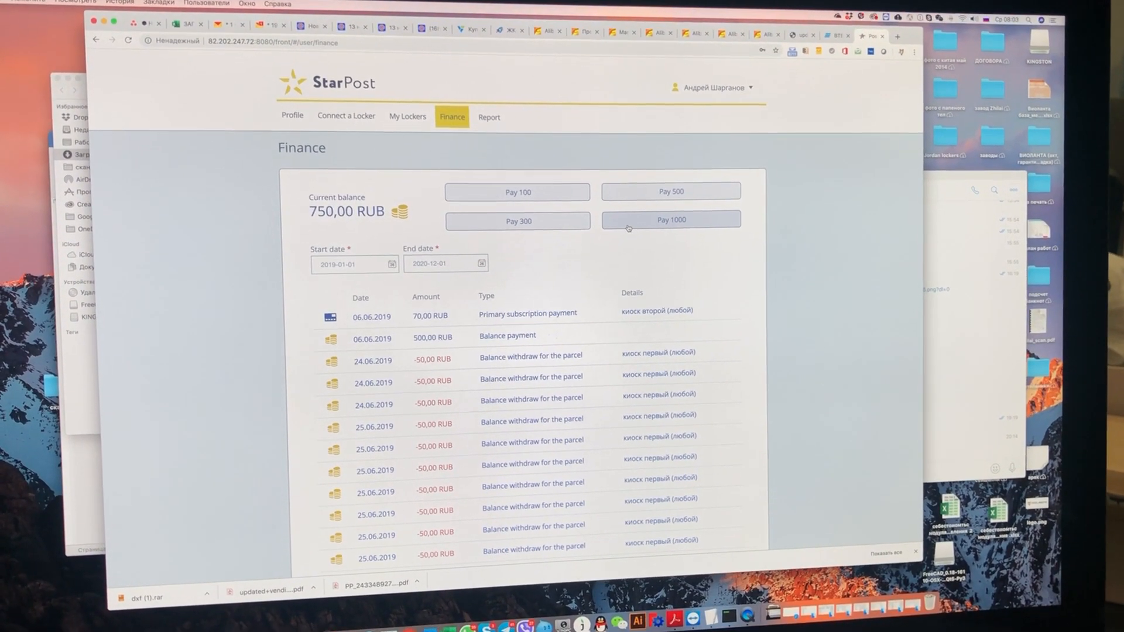
left_click(671, 220)
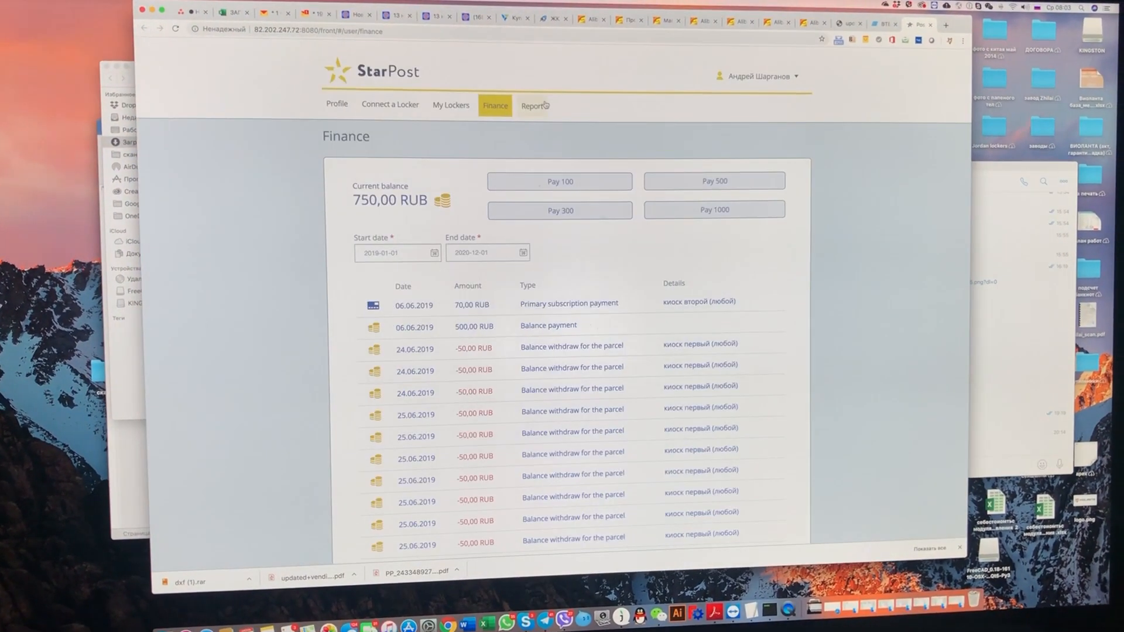
left_click(534, 106)
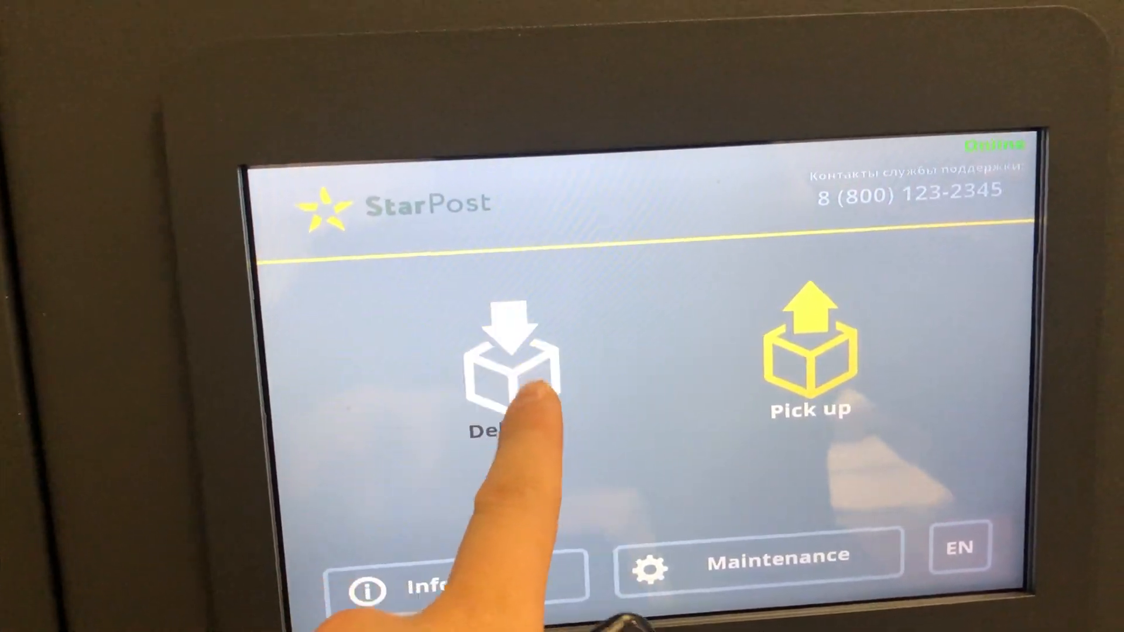
- Start a kiosk delivery and enter the recipient's phone number beginning with +
left_click(509, 373)
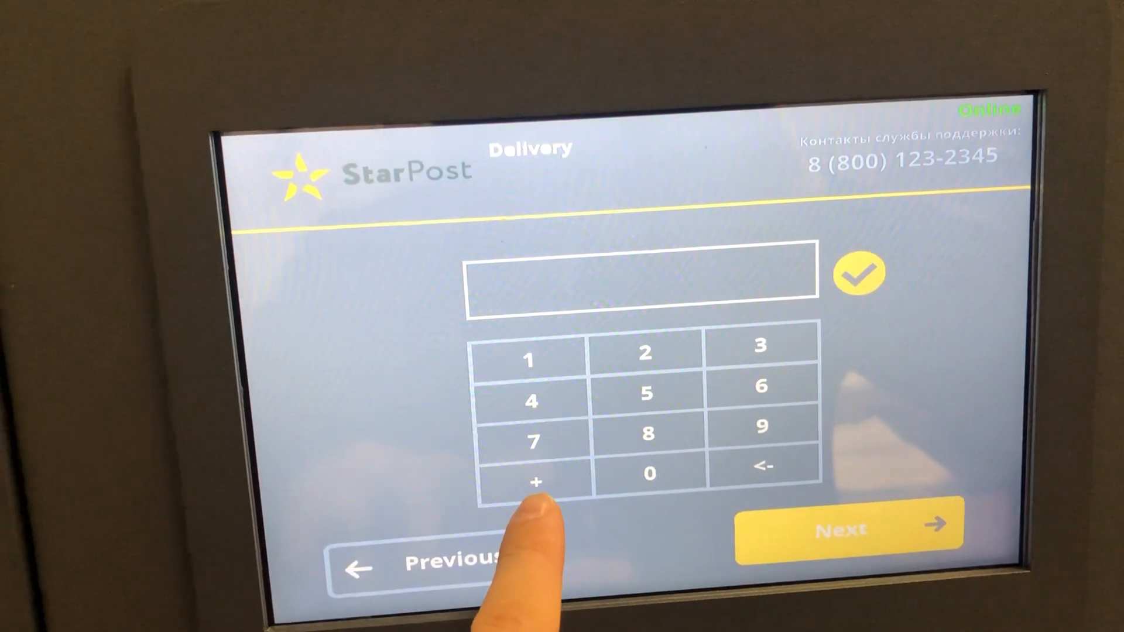
left_click(536, 482)
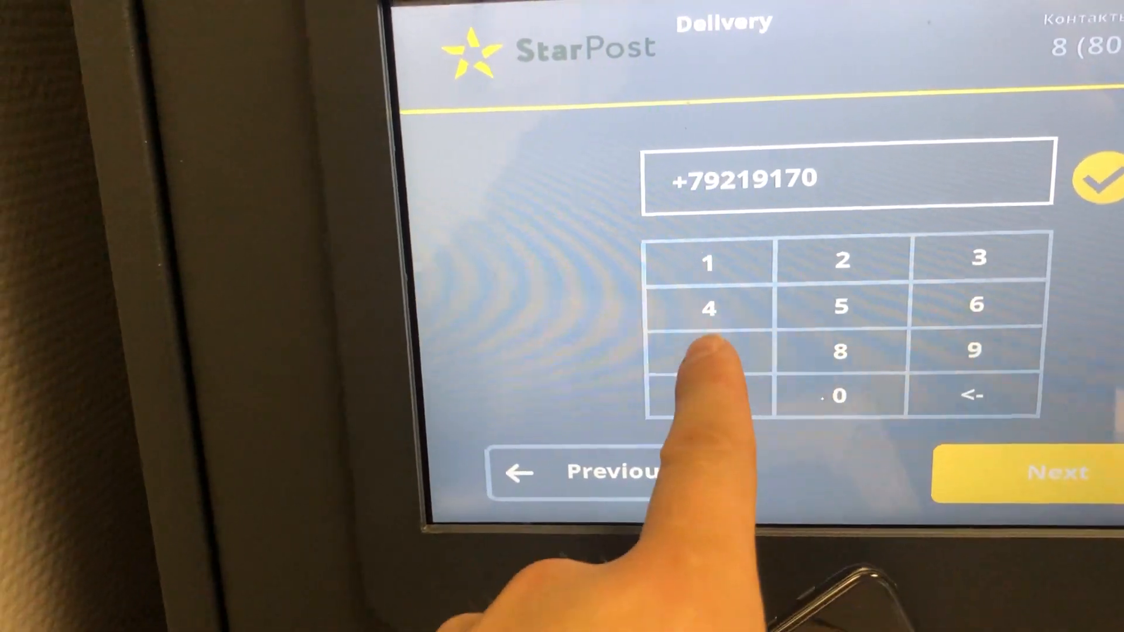
left_click(1040, 473)
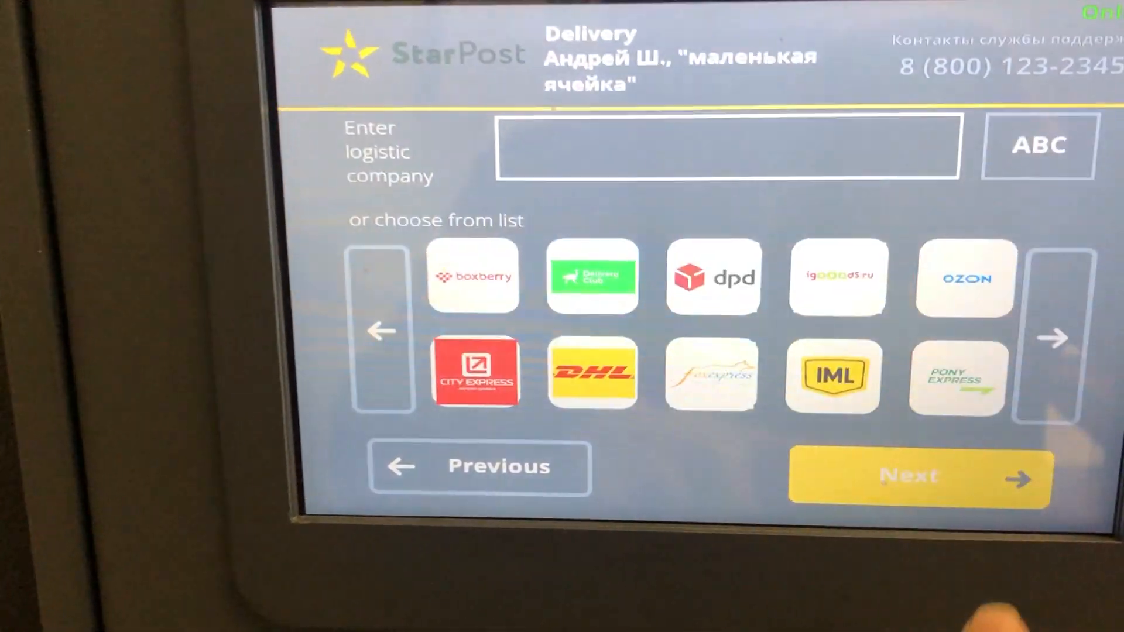
left_click(600, 406)
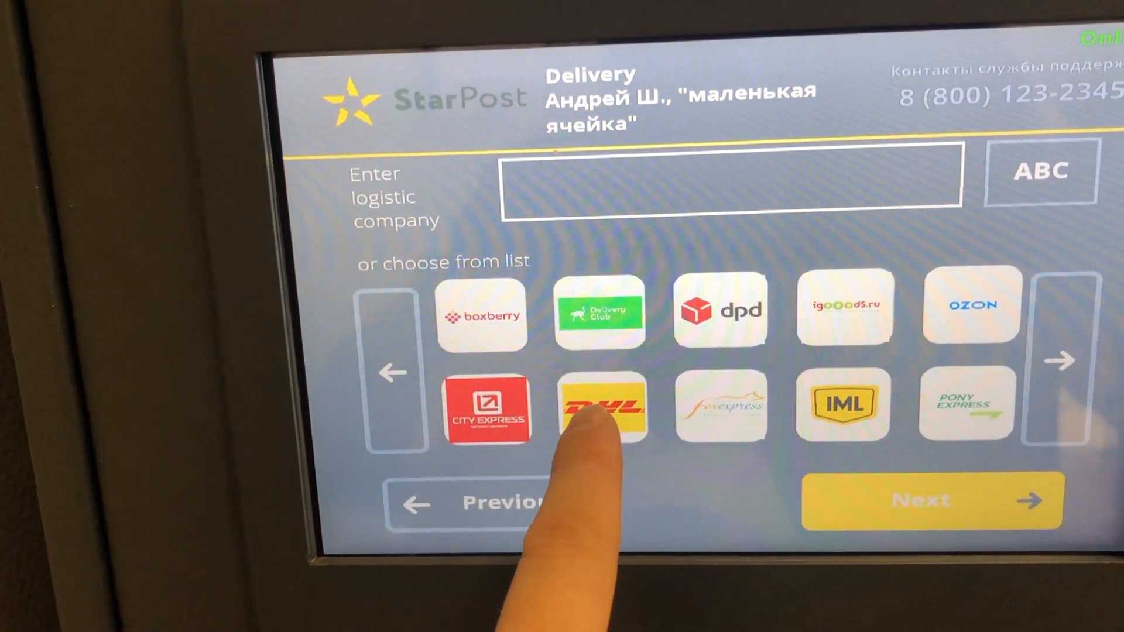
left_click(602, 405)
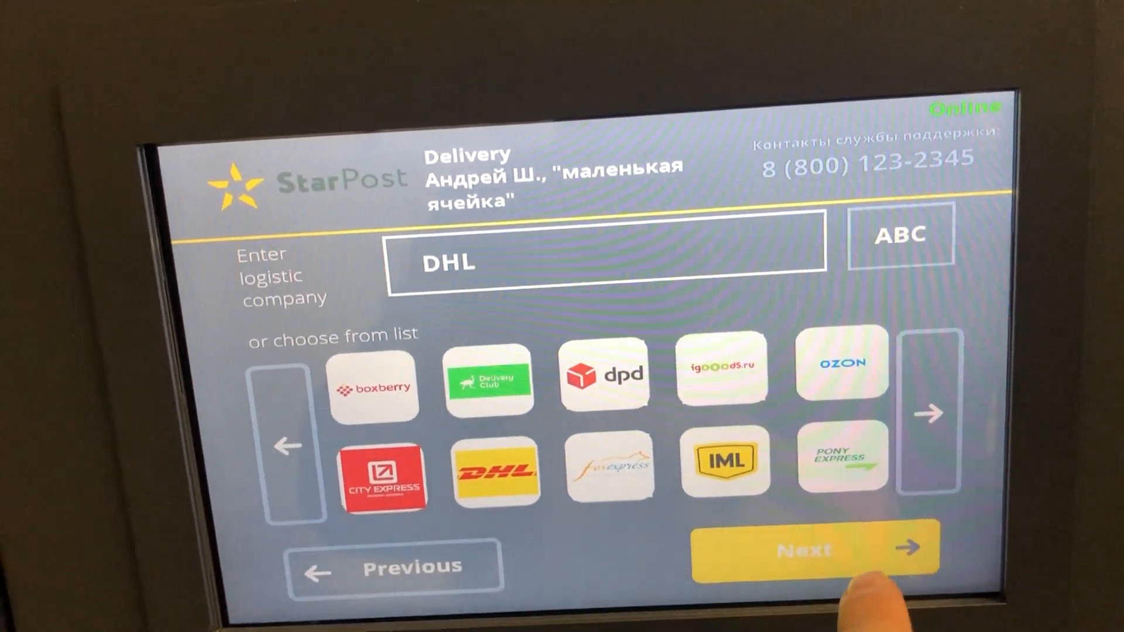
left_click(810, 550)
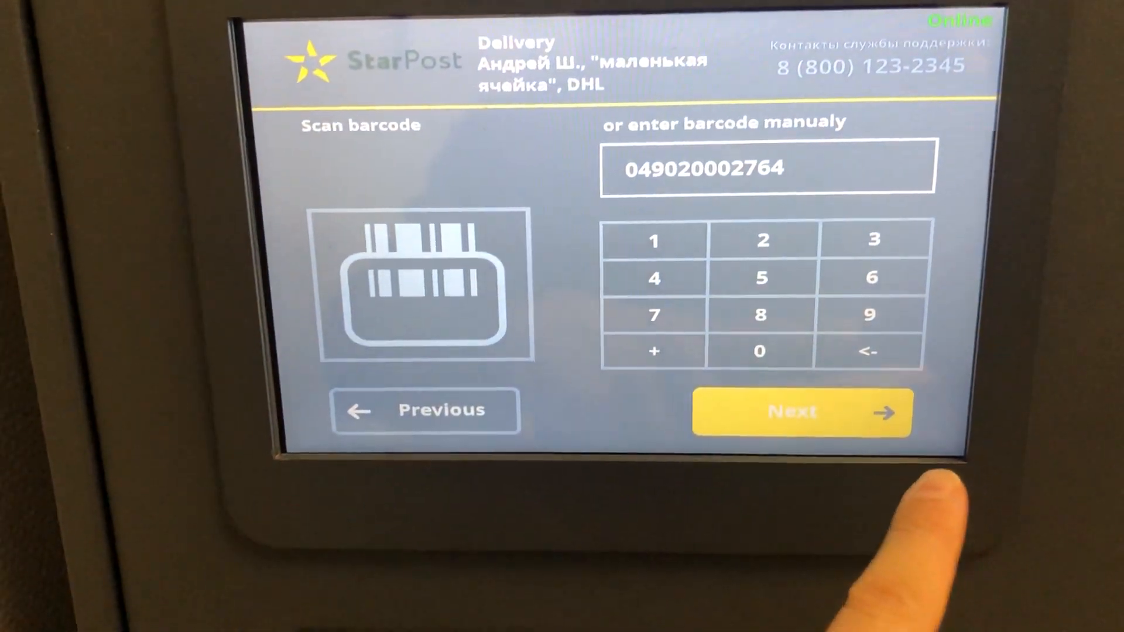
left_click(801, 411)
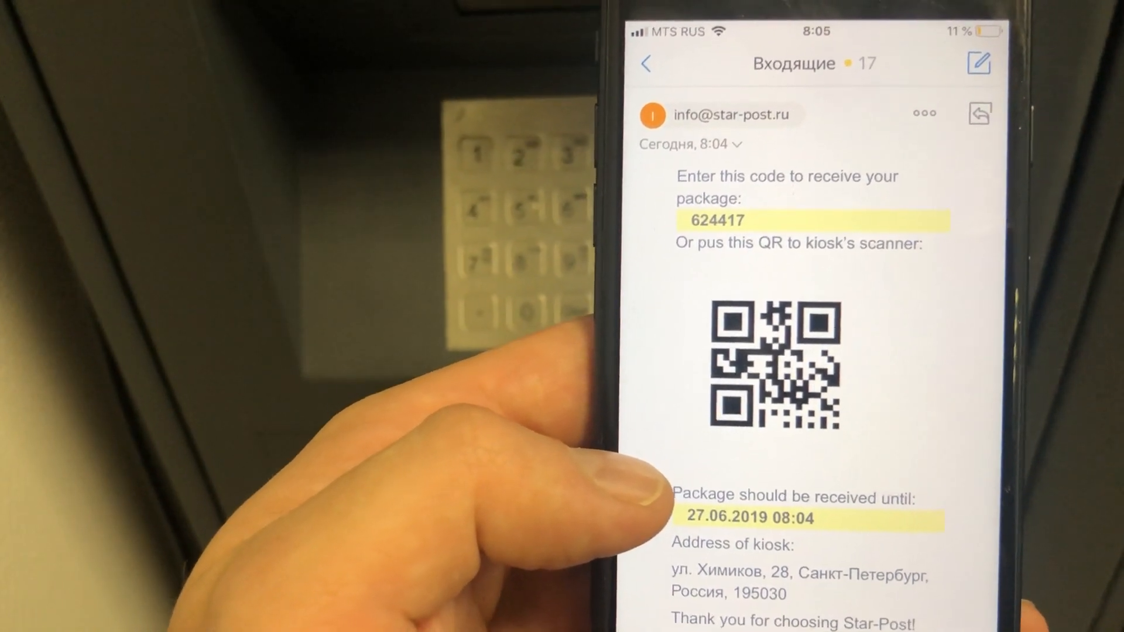
scroll("down", 3)
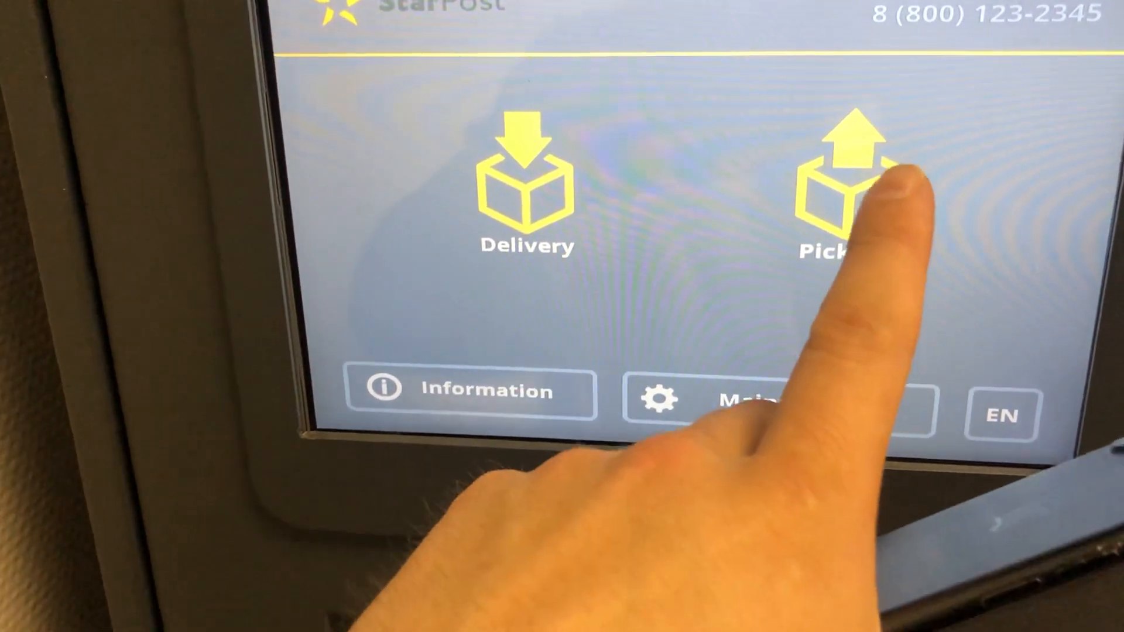
left_click(853, 186)
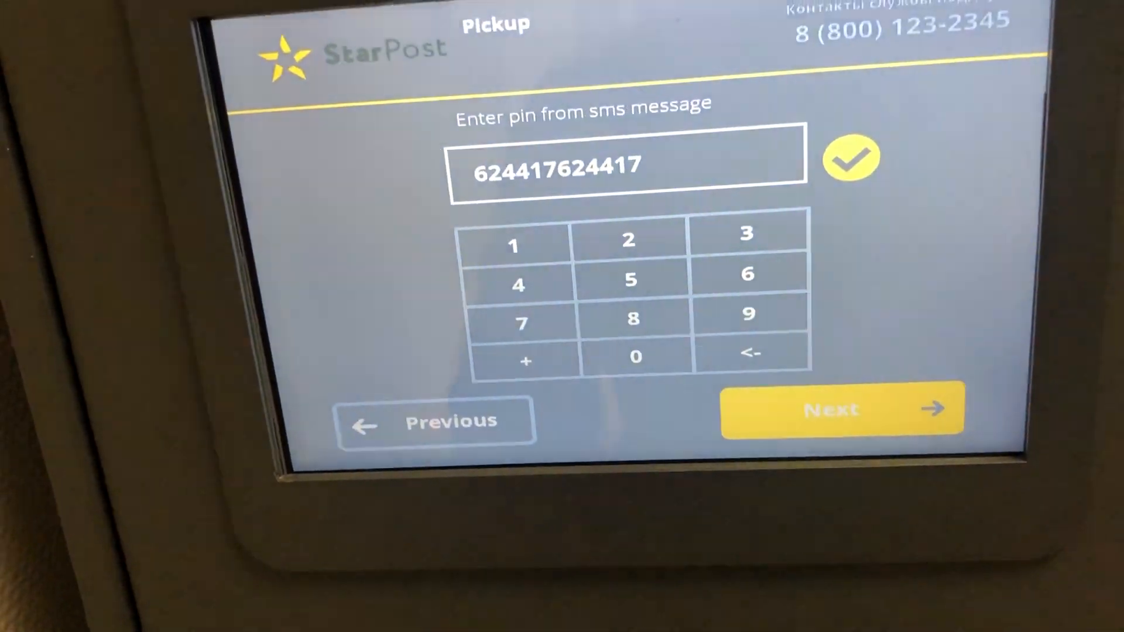
left_click(750, 353)
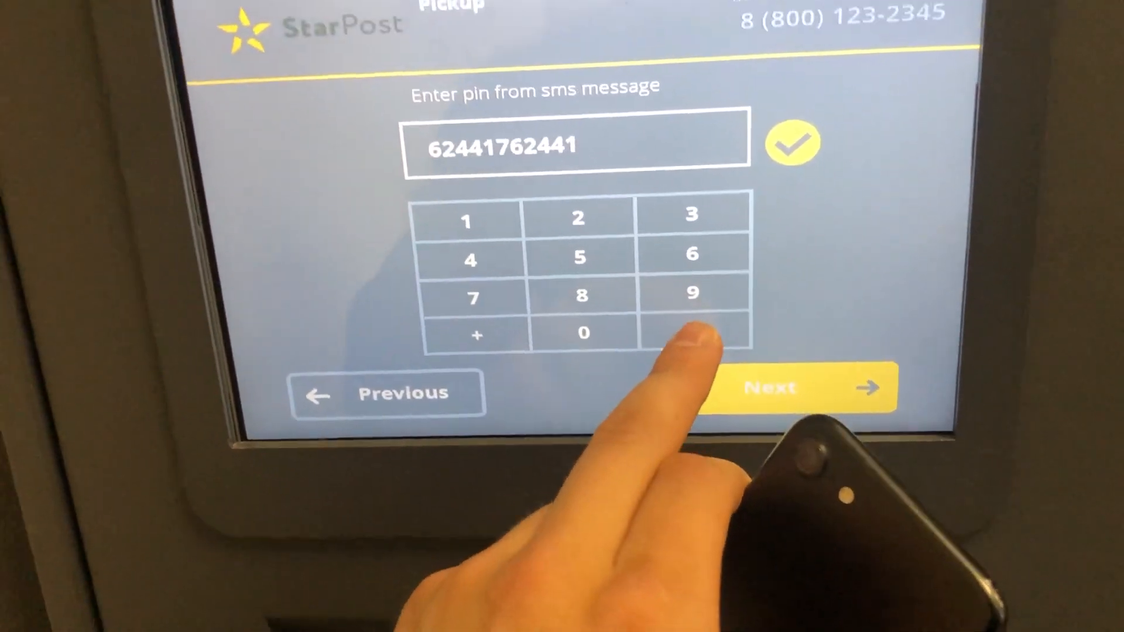